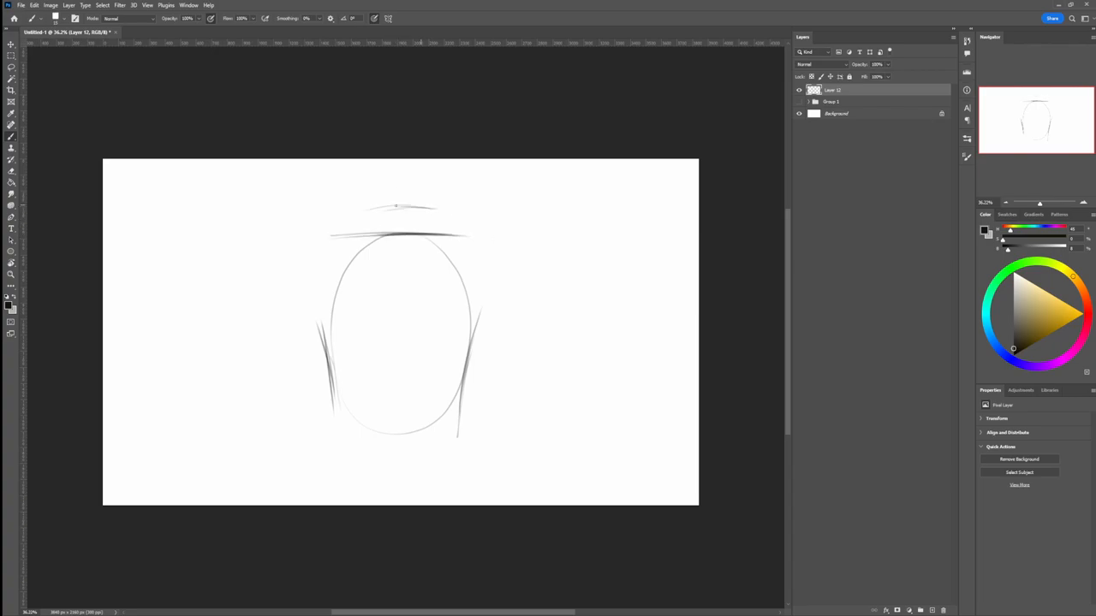
Step: Sketch the neck above the torso oval, then rough in the shoulders and chest muscles
drag(364, 218, 441, 218)
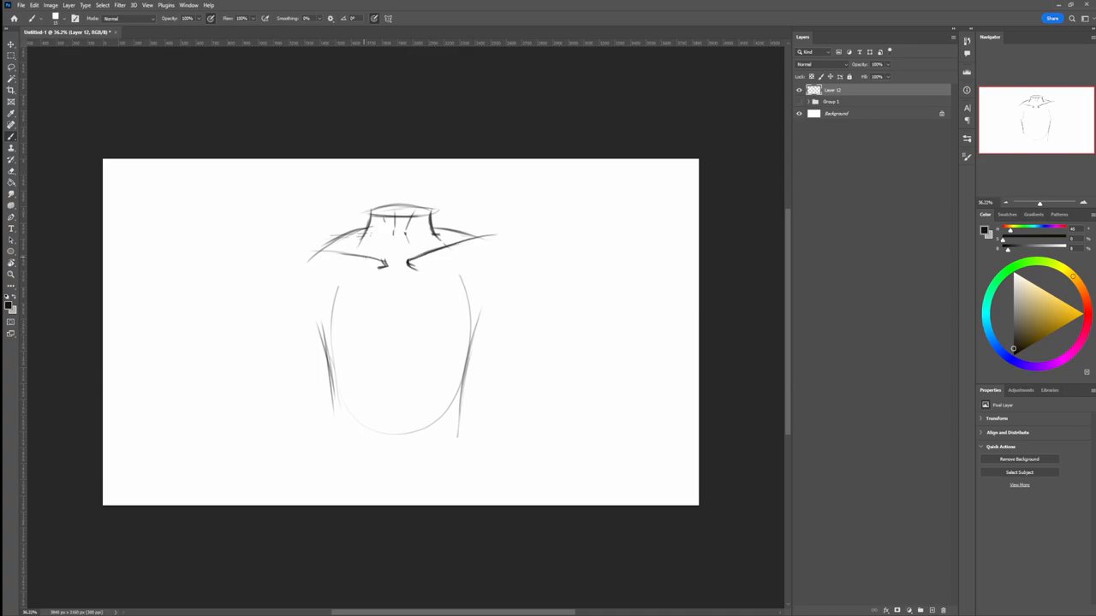
drag(291, 257, 531, 248)
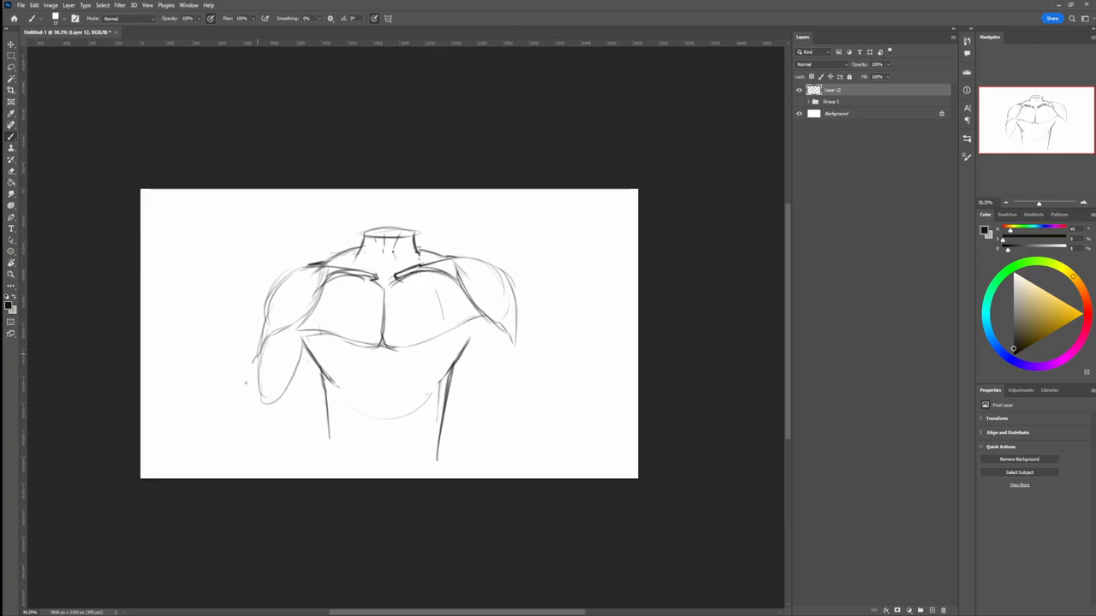
Step: Brush in the arms and abdominal muscles, then refine the neck and ab contours
drag(274, 385, 248, 437)
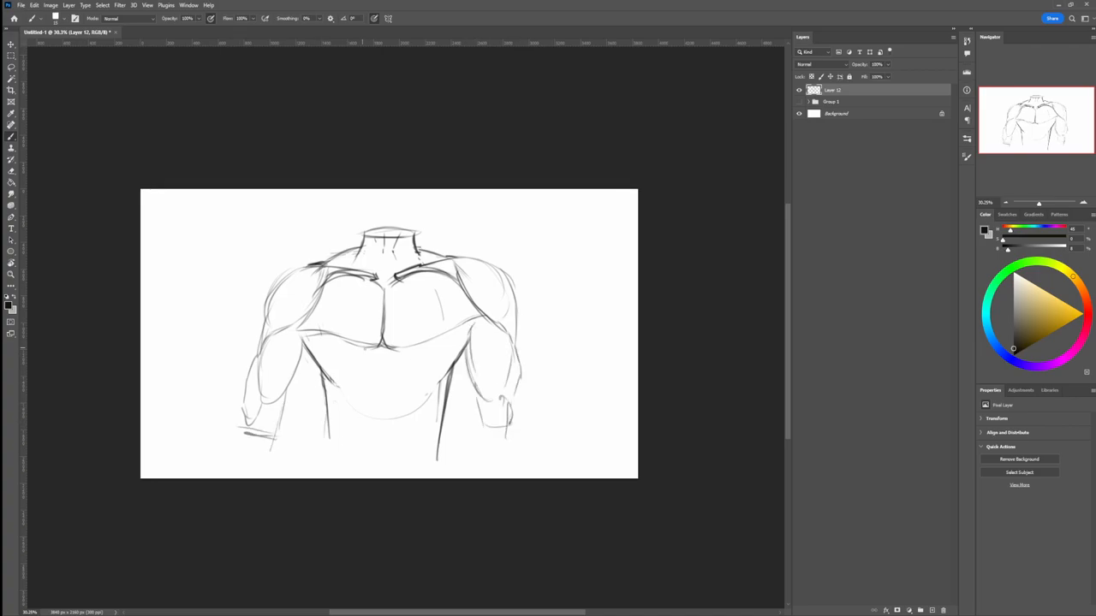
click(360, 359)
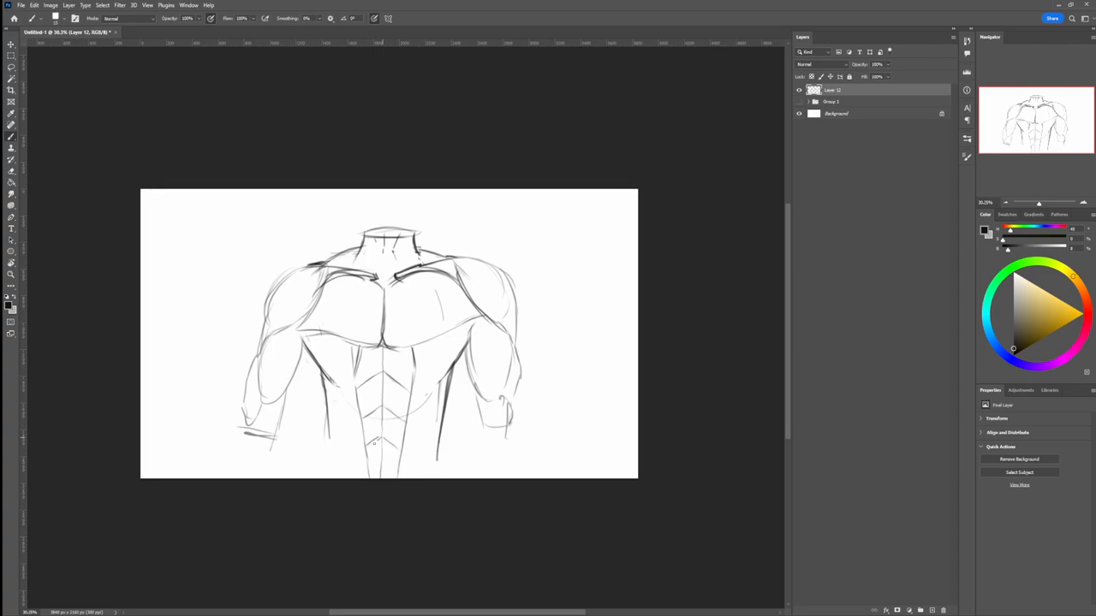
drag(377, 436, 389, 475)
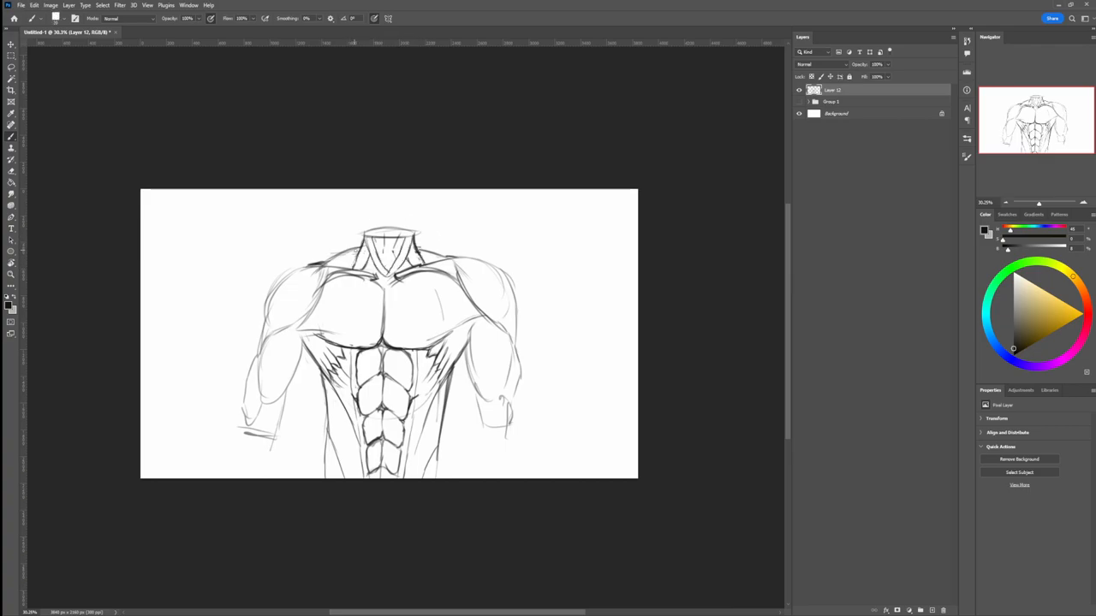
drag(317, 265, 480, 265)
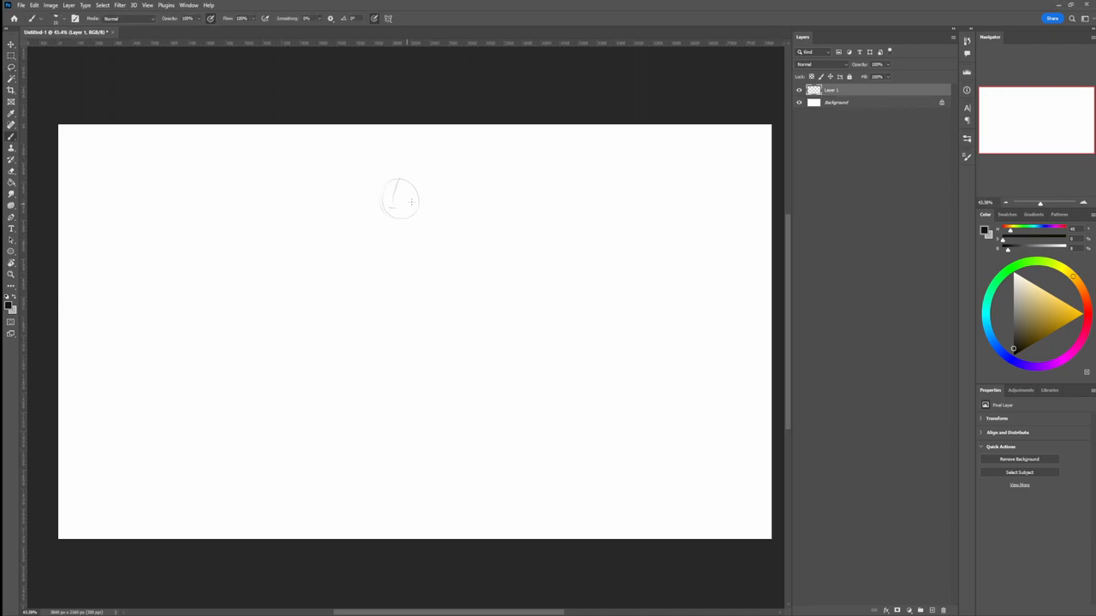
Step: Draw the T-pose figure's neck, shoulders and body on Layer 1
drag(398, 214, 471, 245)
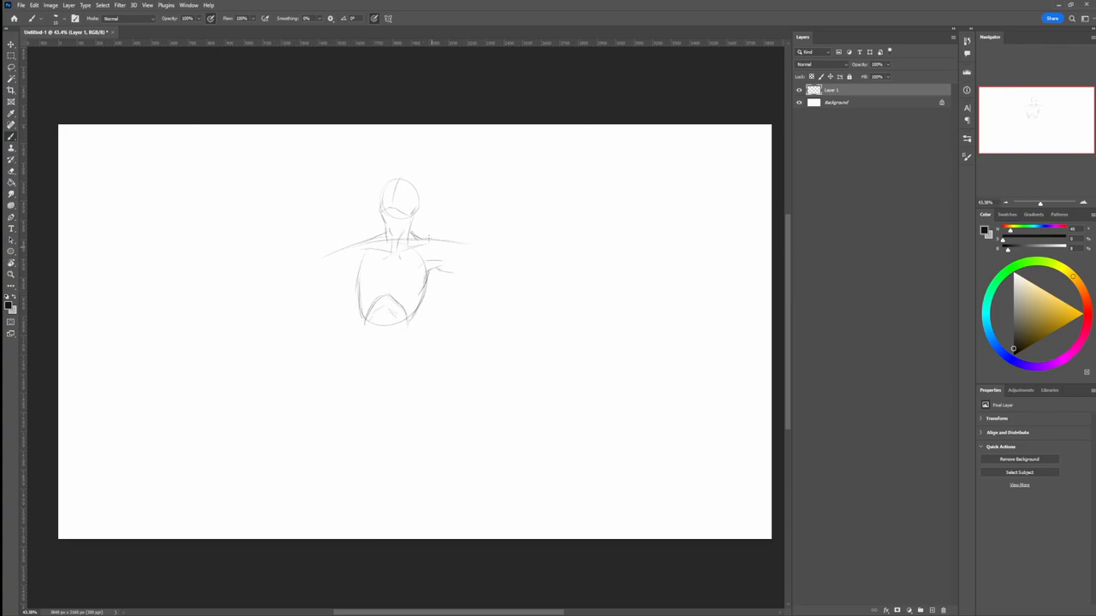
drag(428, 240, 501, 278)
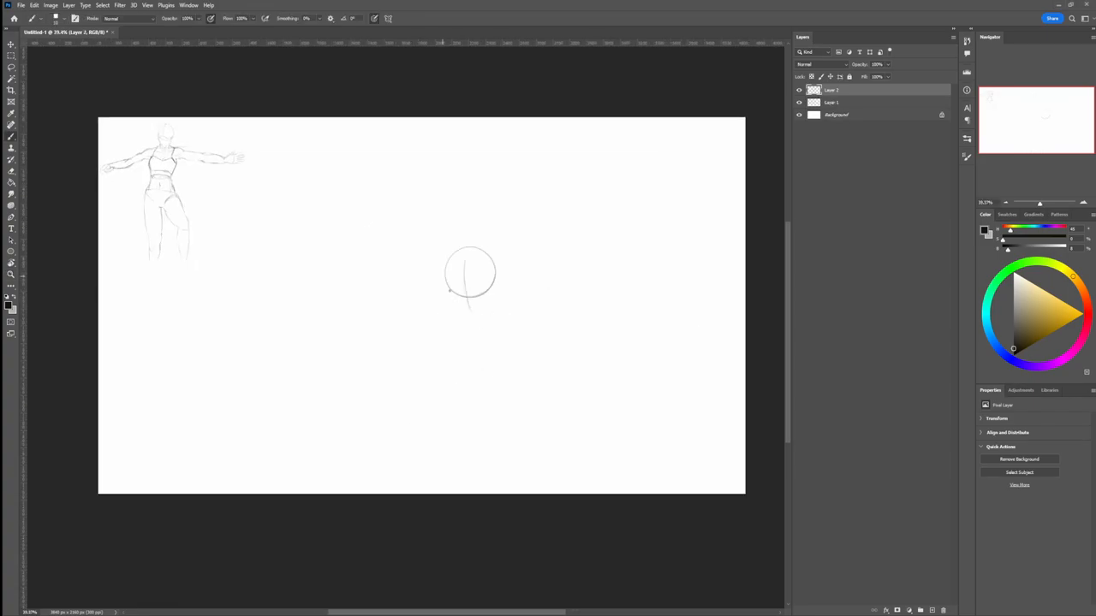
Step: Sketch shoulders, torso and arms, then the curved back and body of the third figure
drag(445, 308, 514, 330)
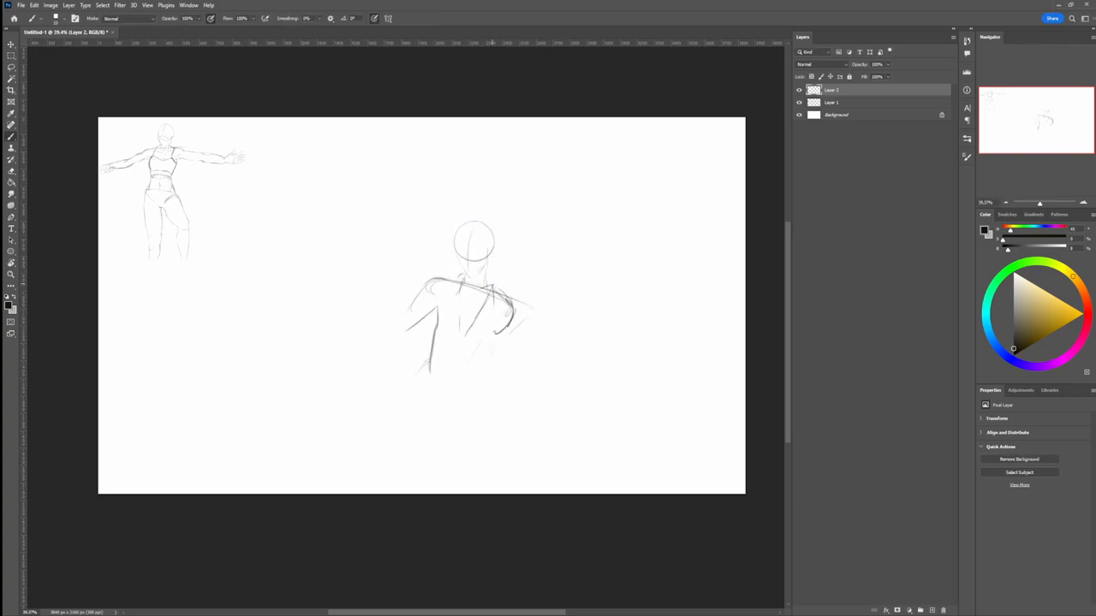
drag(497, 291, 492, 364)
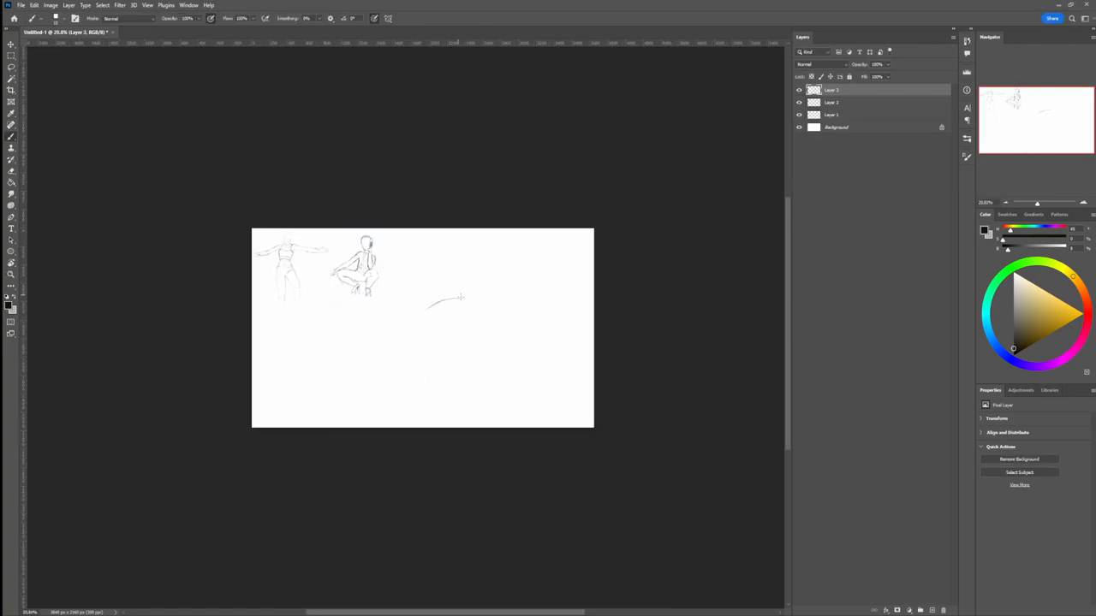
drag(445, 282, 500, 343)
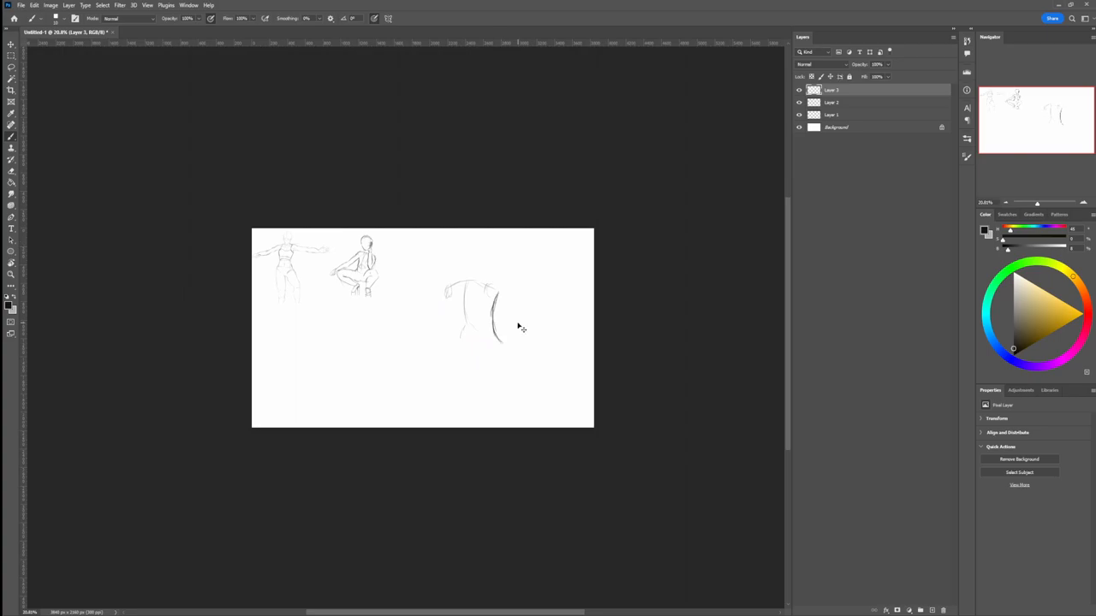
drag(492, 308, 466, 368)
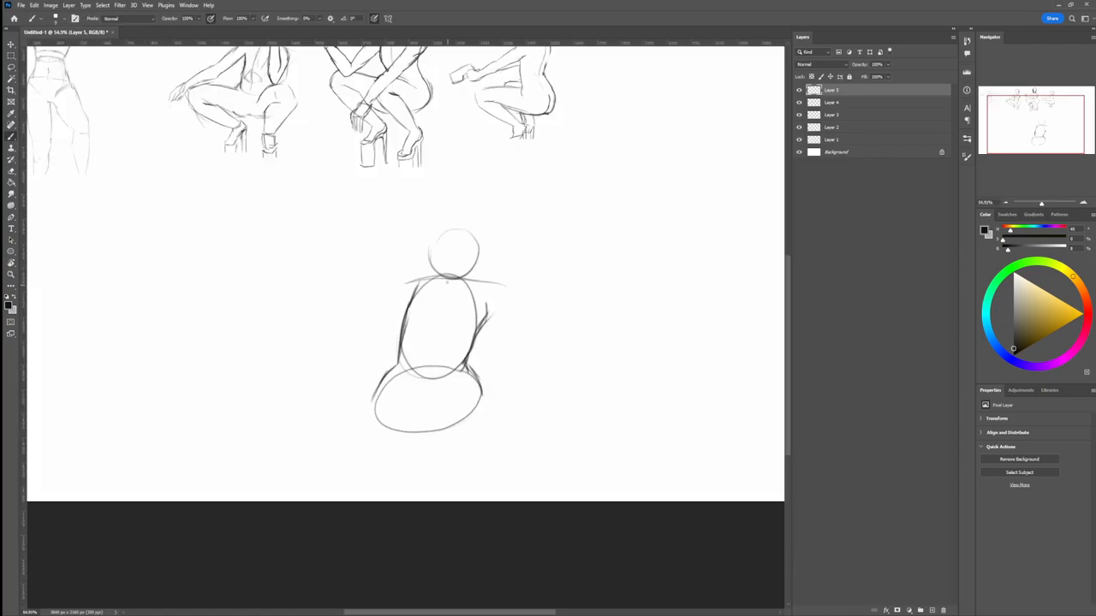
Step: Sketch the back-view standing figure below the others, refining its bag and legs
drag(458, 274, 428, 441)
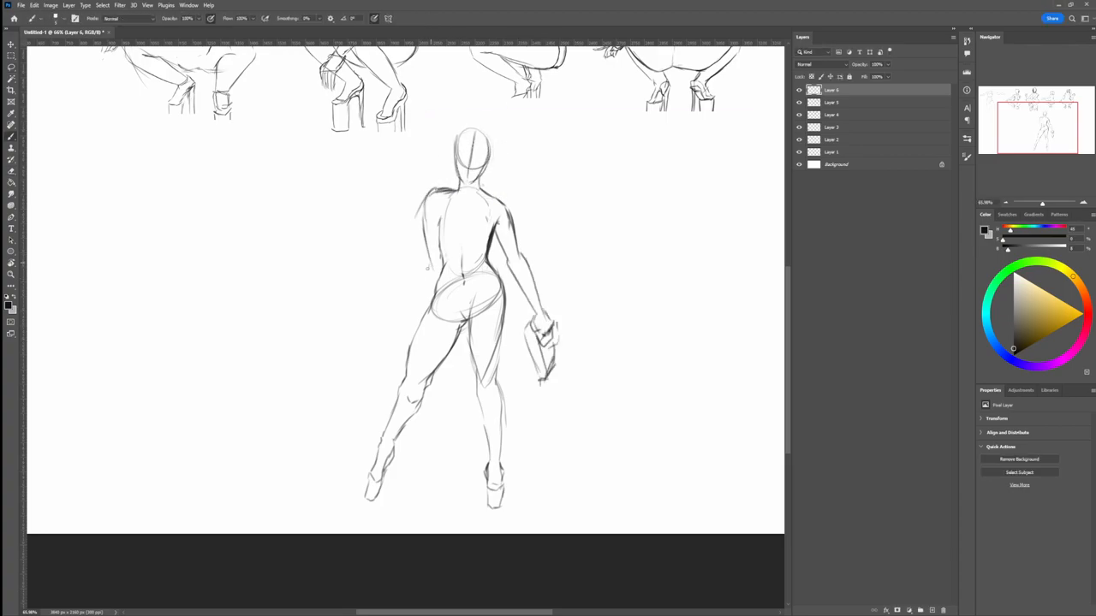
drag(420, 274, 321, 364)
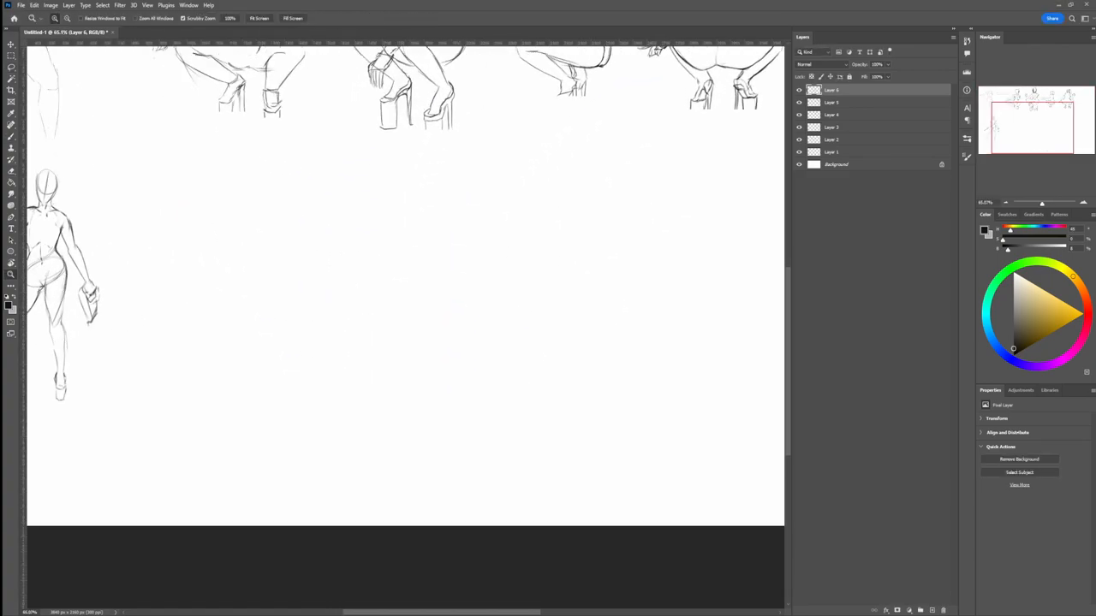
Step: Zoom in on the empty canvas area and sketch a new figure's head
drag(389, 197, 385, 381)
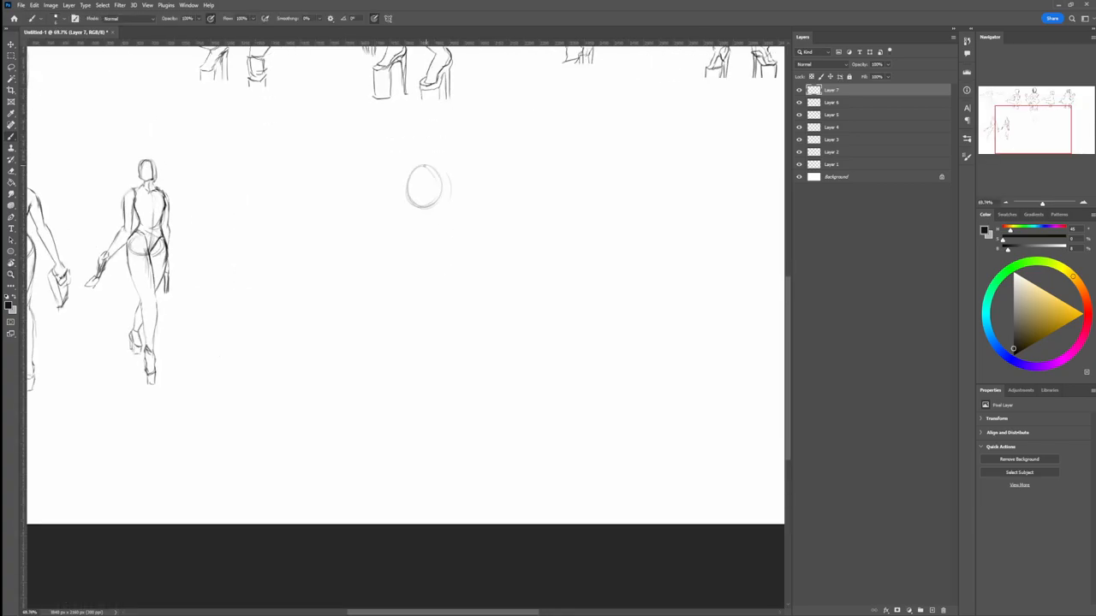
drag(419, 171, 437, 265)
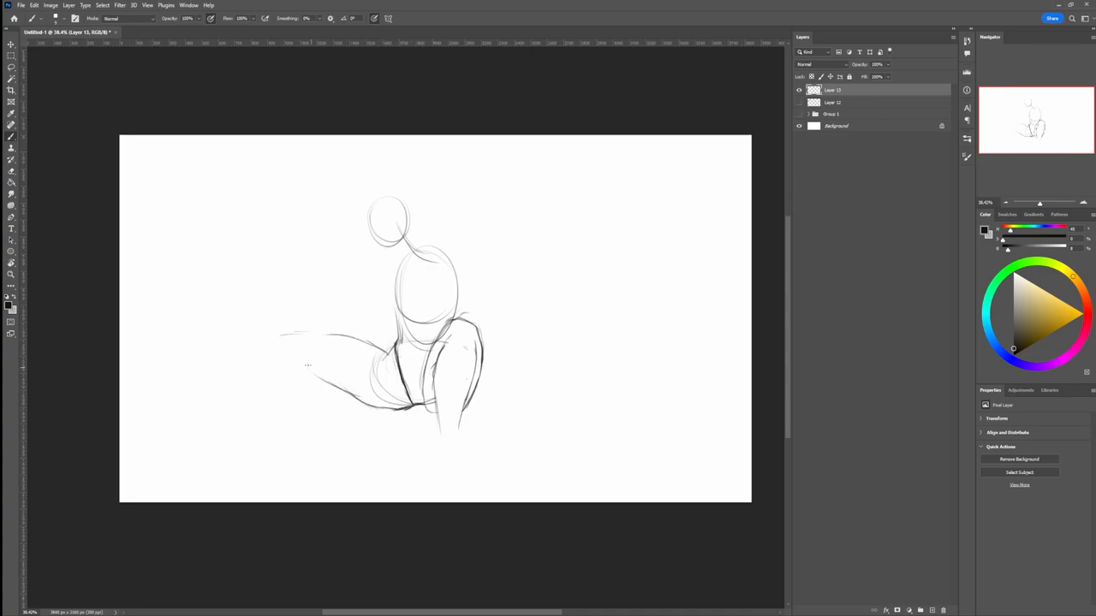
Step: Extend the crouching figure's leg, shape its shoulders, arm and torso, and draw its foot
drag(295, 333, 381, 428)
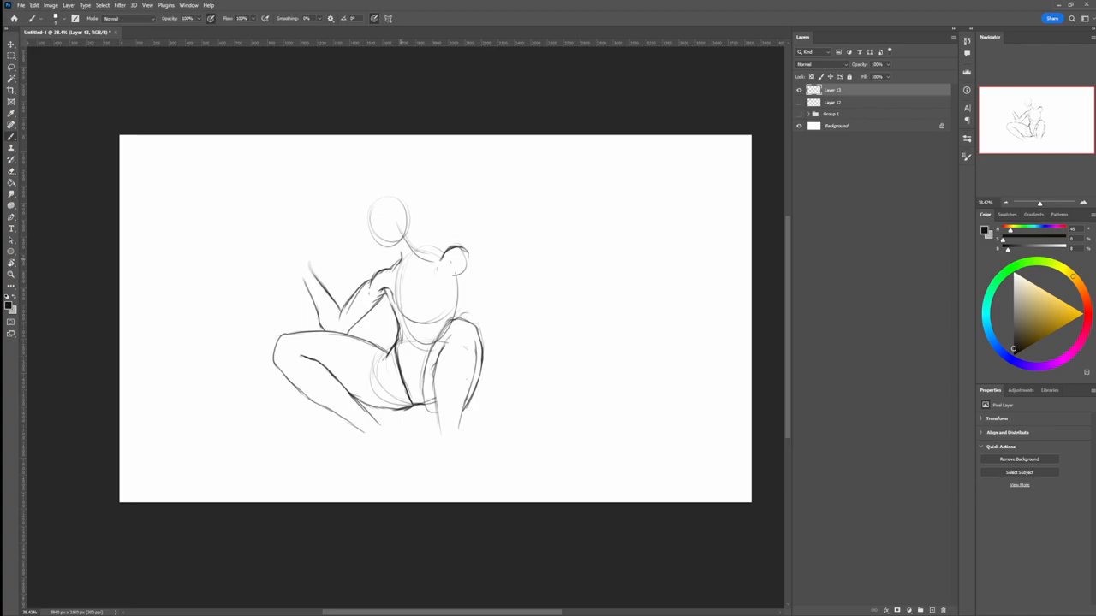
drag(428, 248, 454, 342)
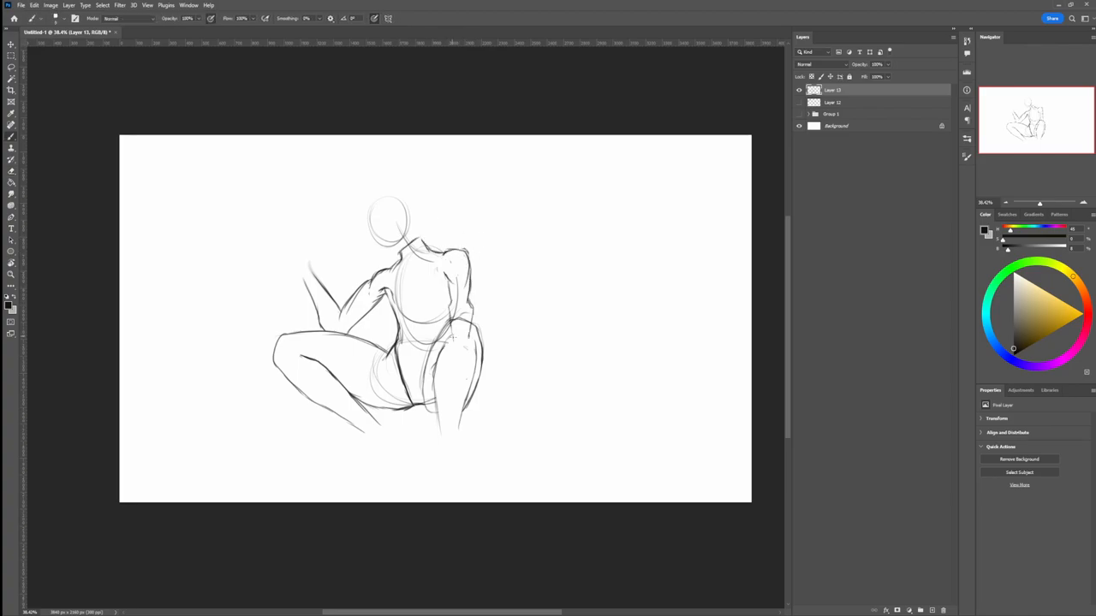
drag(450, 351, 475, 394)
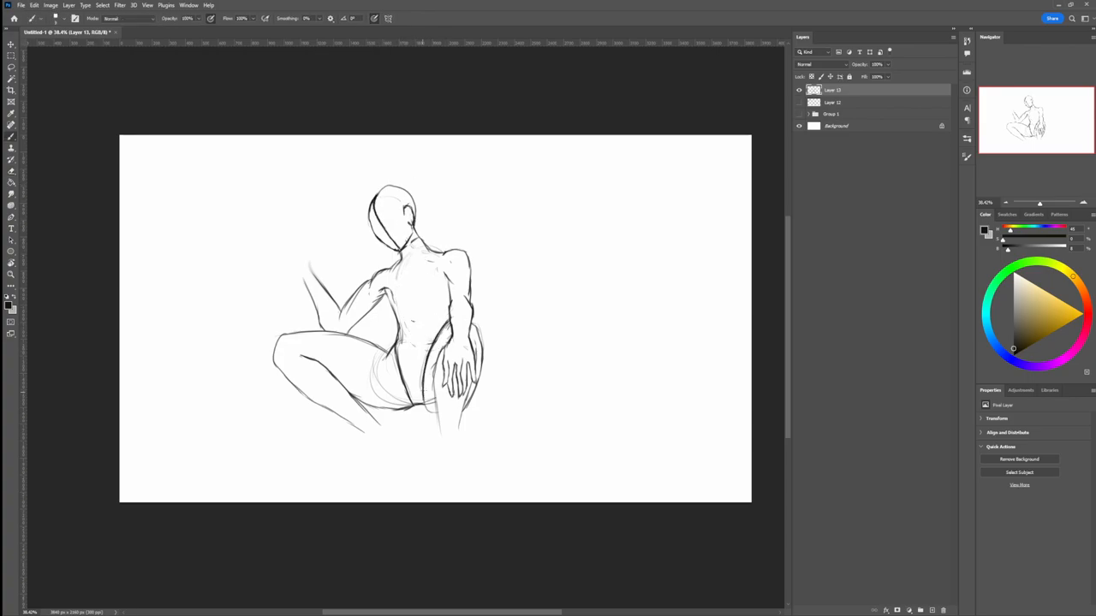
drag(368, 419, 355, 475)
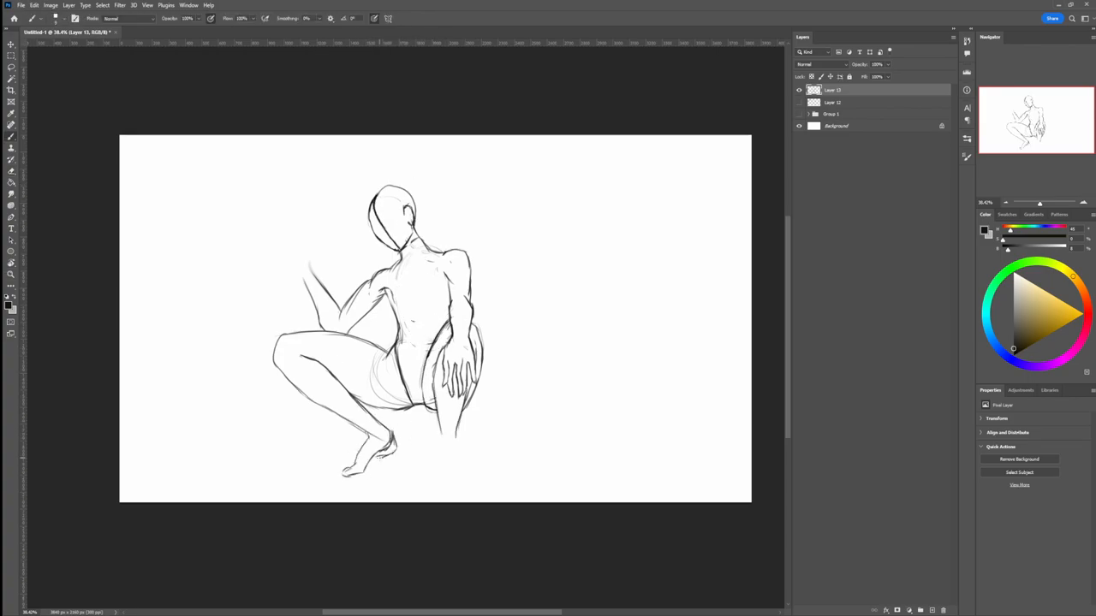